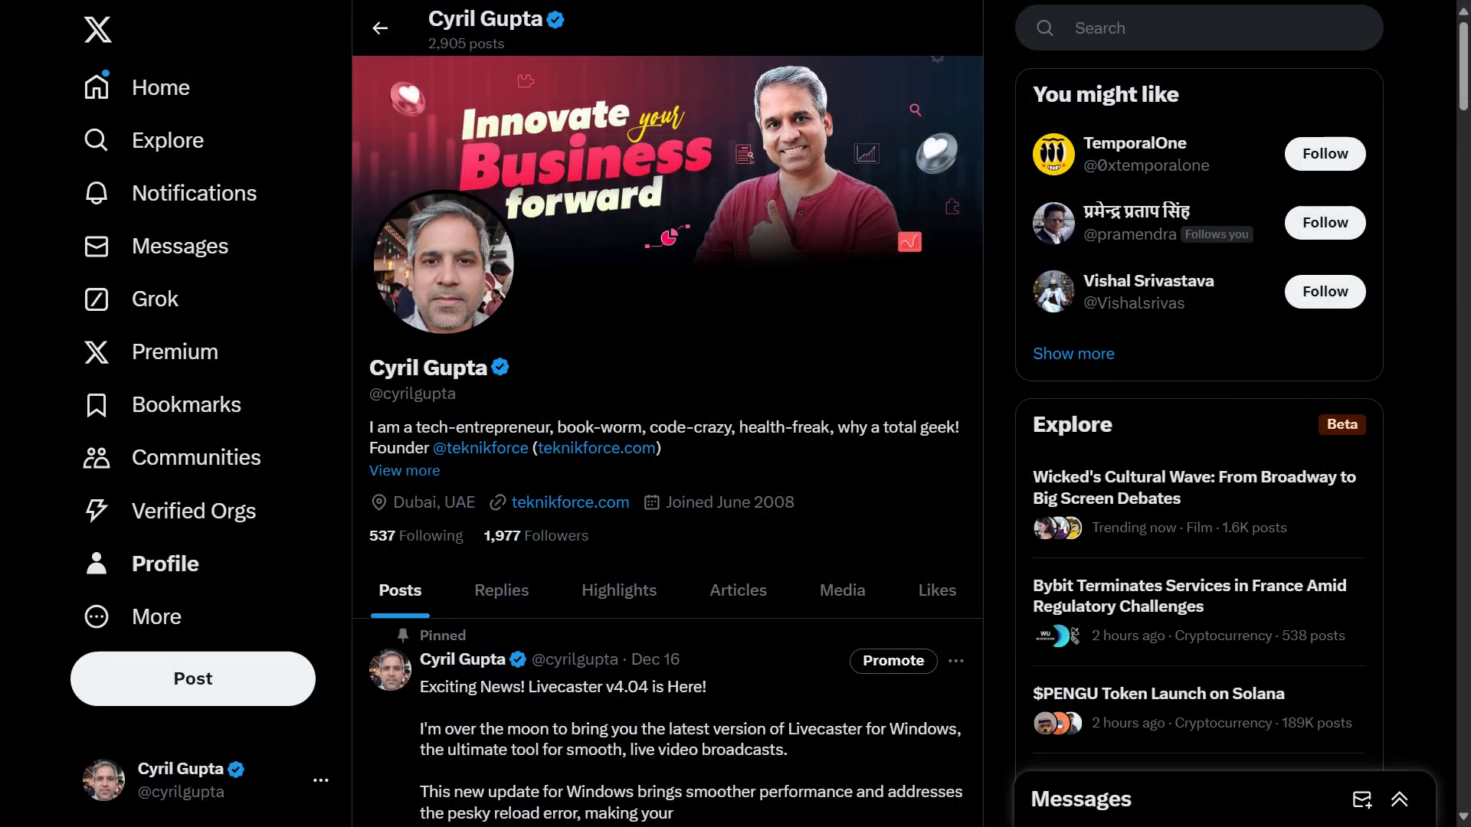
- Go to ads.x.com and scroll the onboarding page asking for location and time zone
{"action": "type", "text": "ads.x.com/onboarding/18ce55qu2zi/welcome?ref=gl-tw-tw-twitter-ads-rweb"}
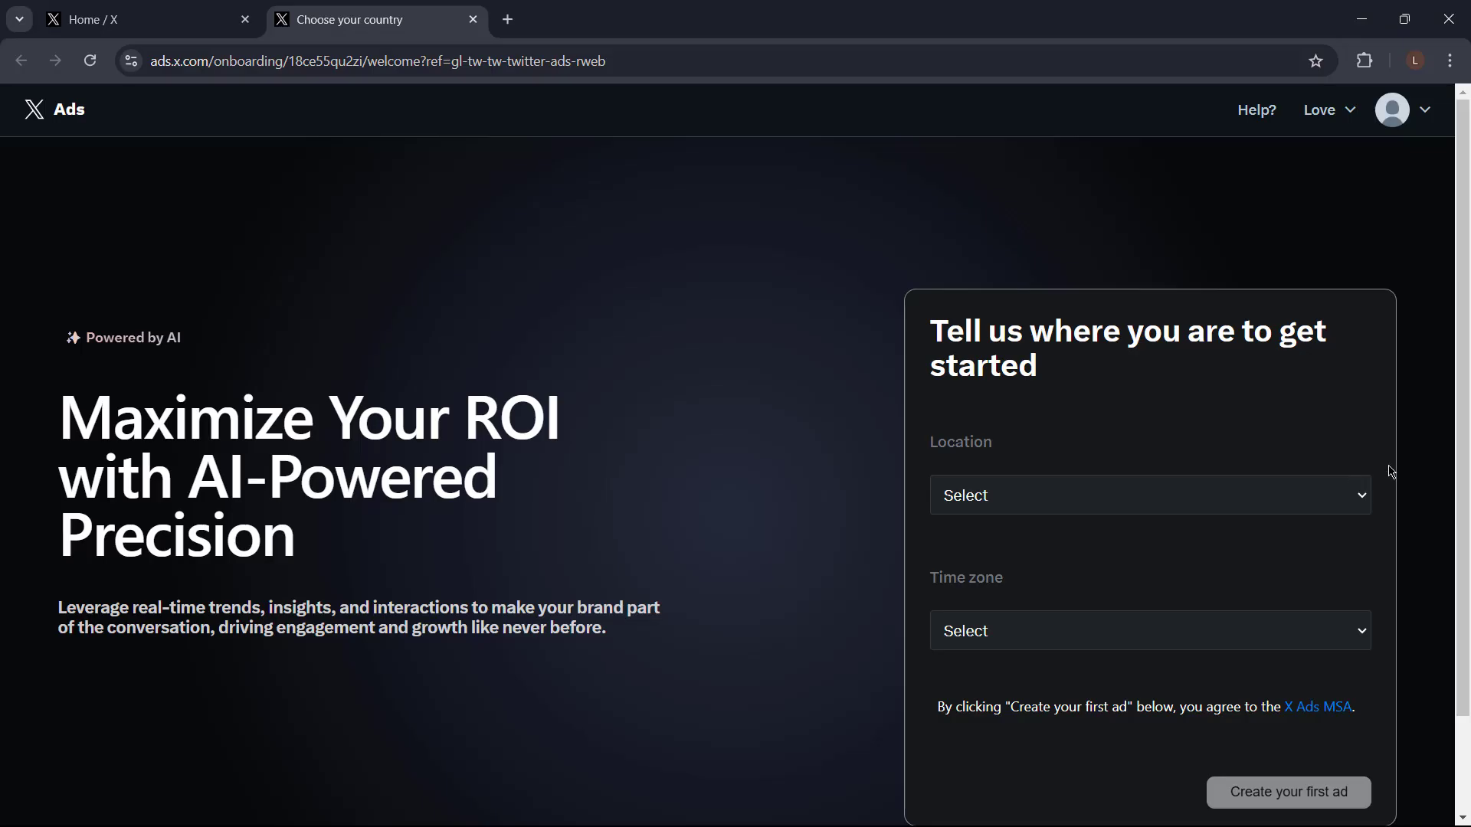
{"action": "scroll", "scroll_direction": "down", "scroll_amount": 3}
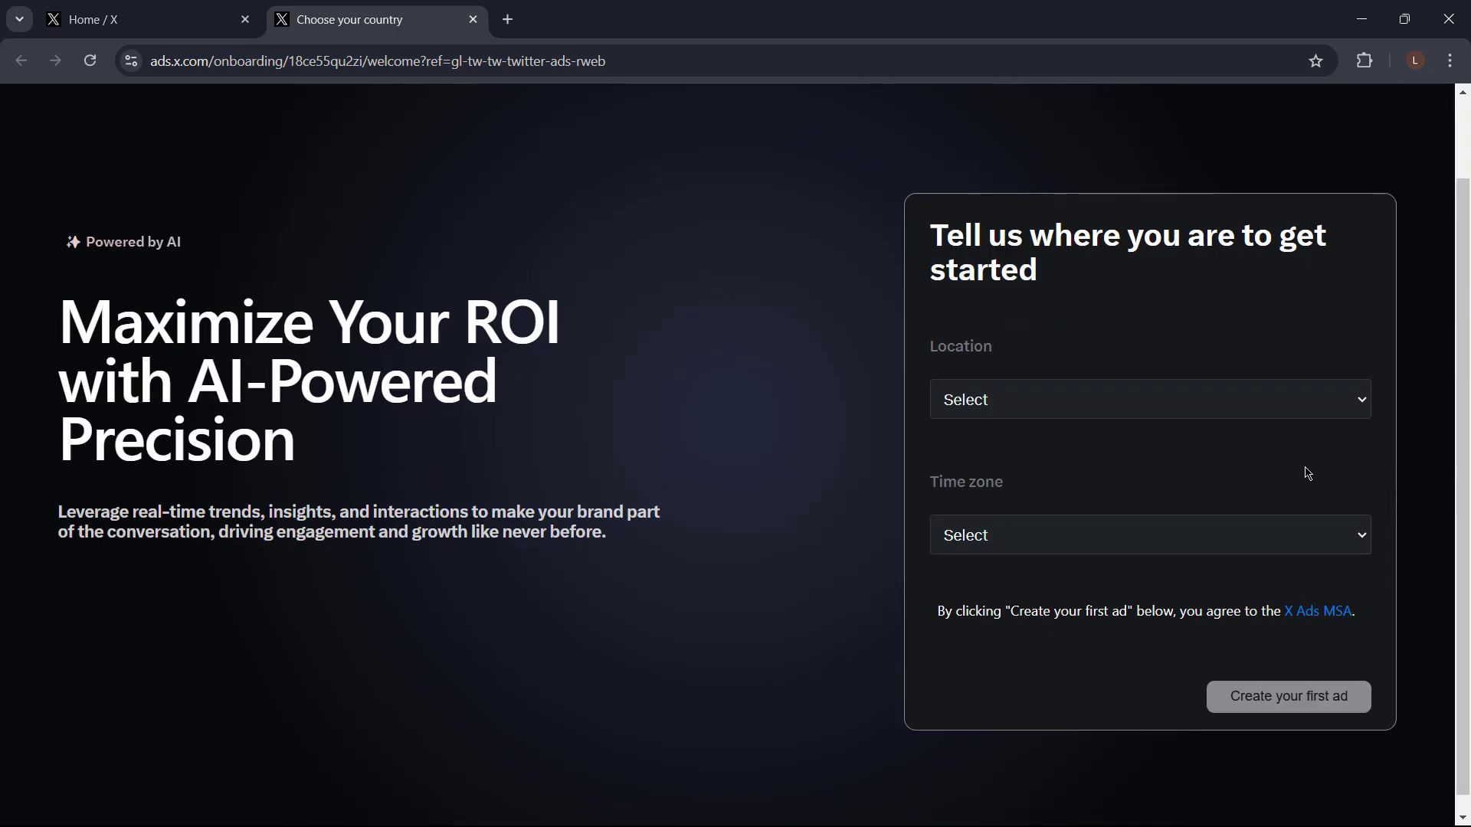
{"action": "mouse_move", "coordinate": [1157, 417]}
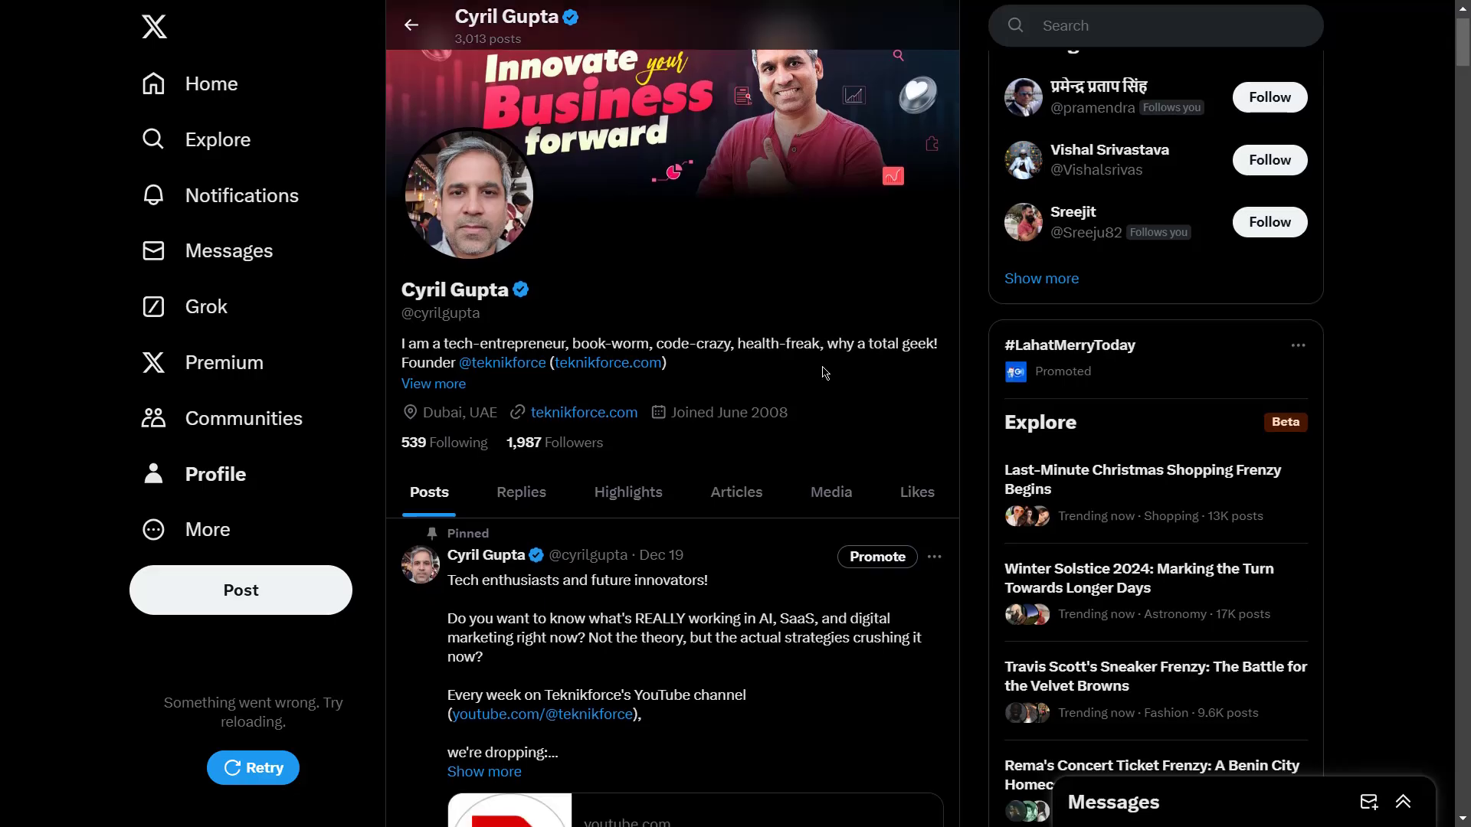
{"action": "scroll", "scroll_direction": "down", "scroll_amount": 3}
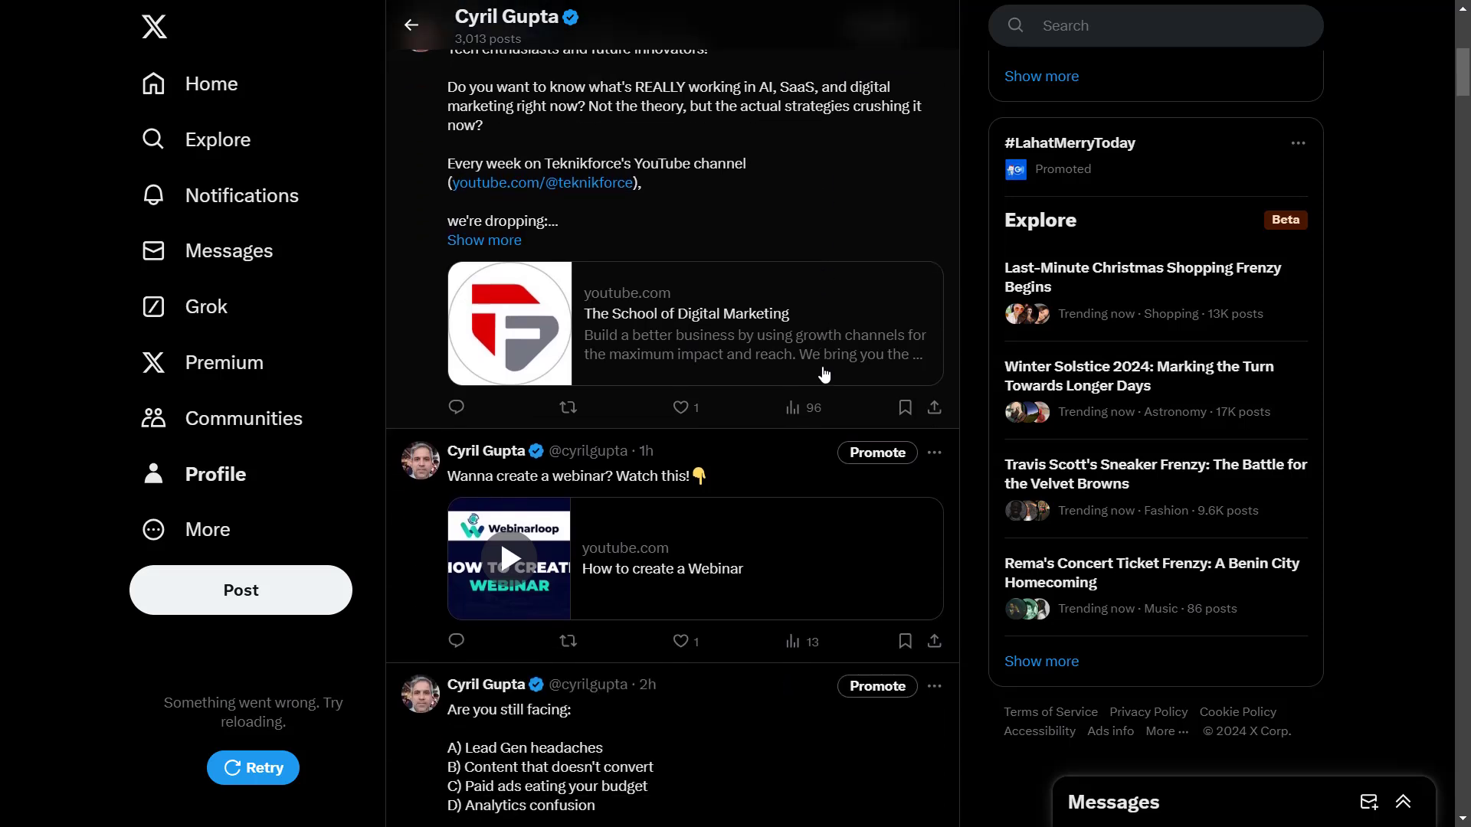
{"action": "scroll", "scroll_direction": "down", "scroll_amount": 3}
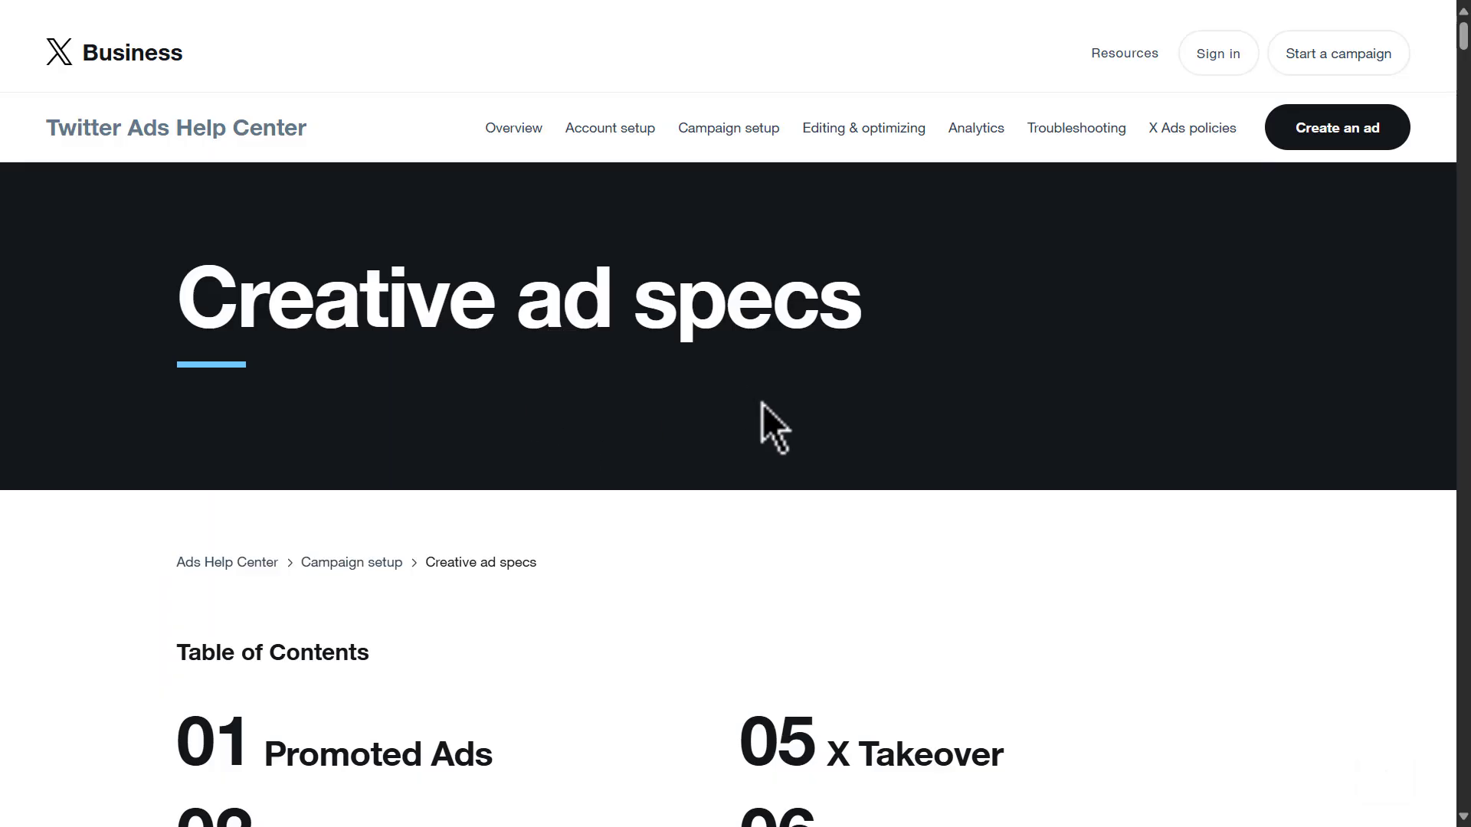
- Open the 'X Ads policies' article from the Help Center navigation
{"action": "left_click", "coordinate": [1191, 128]}
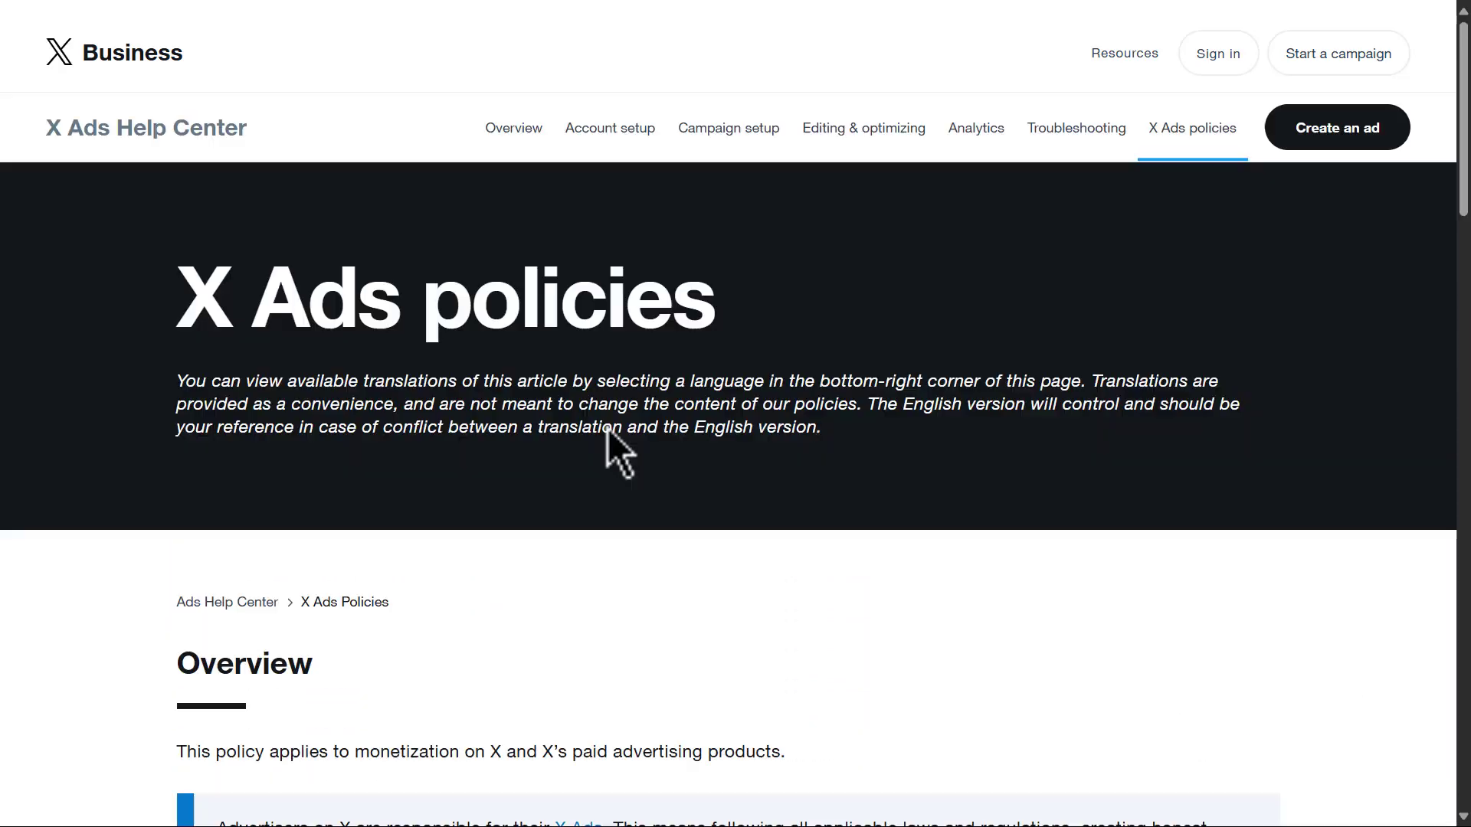
{"action": "mouse_move", "coordinate": [863, 488]}
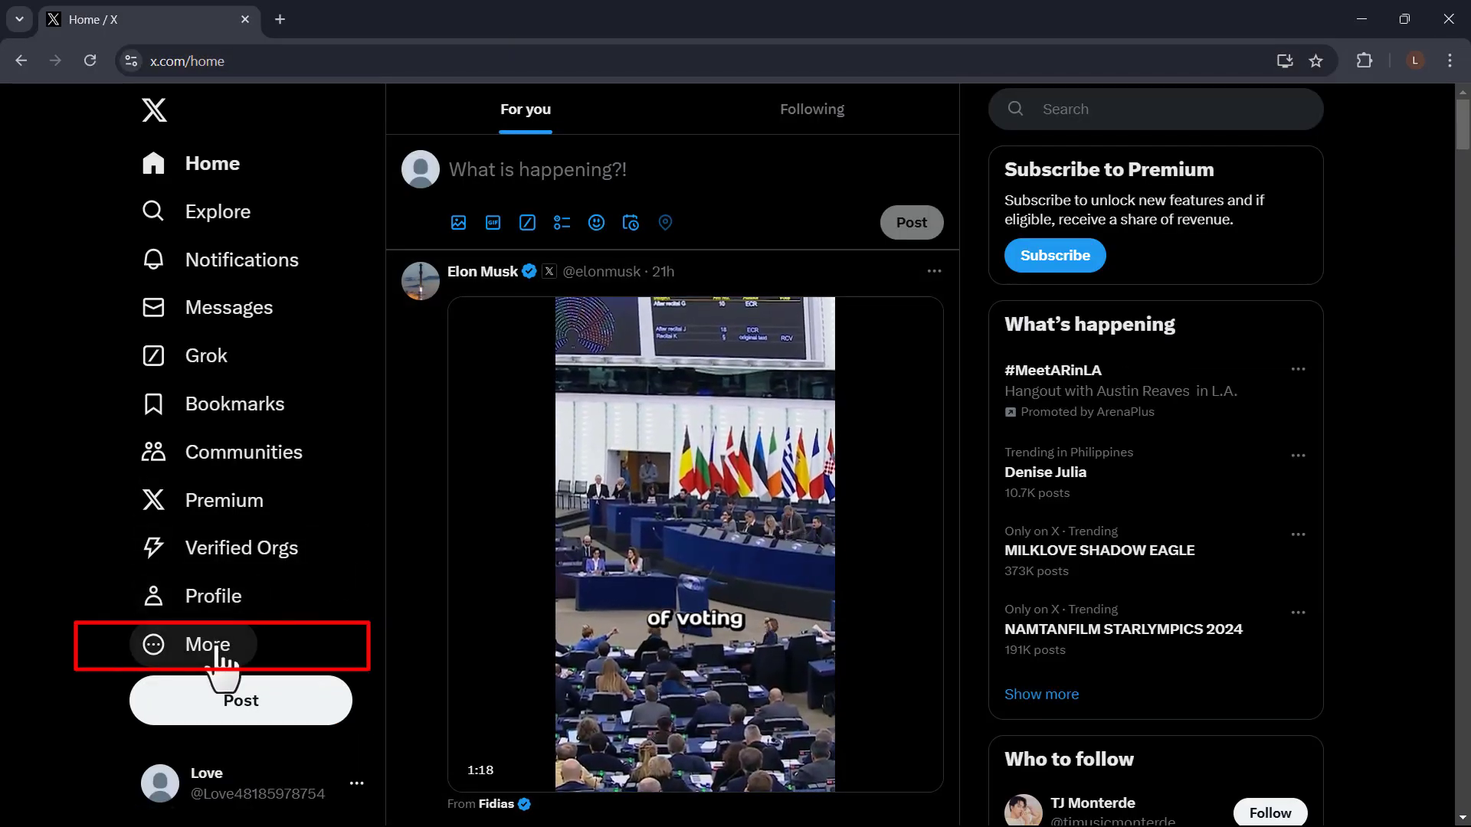
- Reach Ads via the More menu, pick Philippines as location, and submit 'Create your first ad'
{"action": "left_click", "coordinate": [220, 644]}
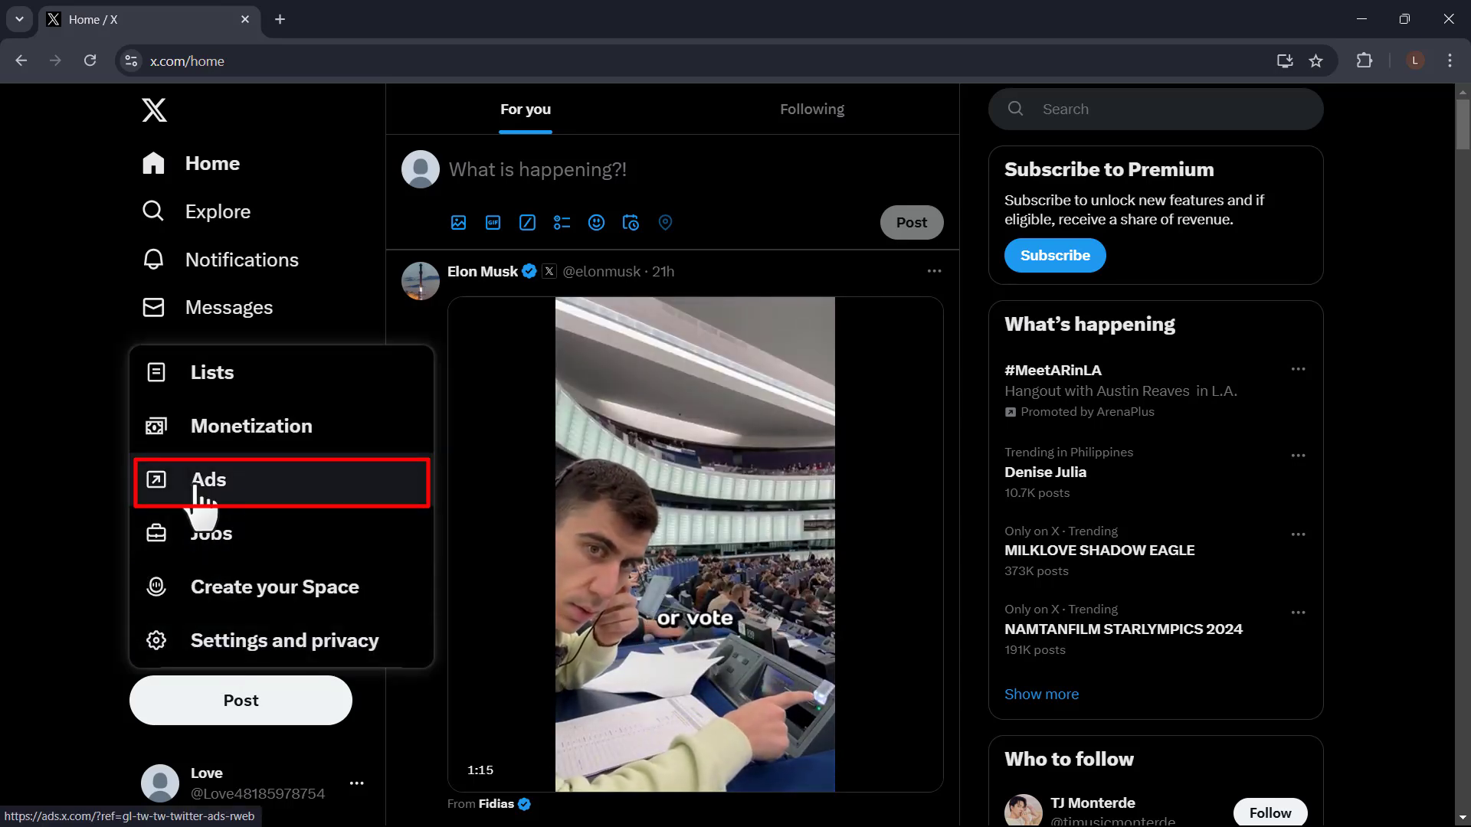
{"action": "left_click", "coordinate": [206, 479]}
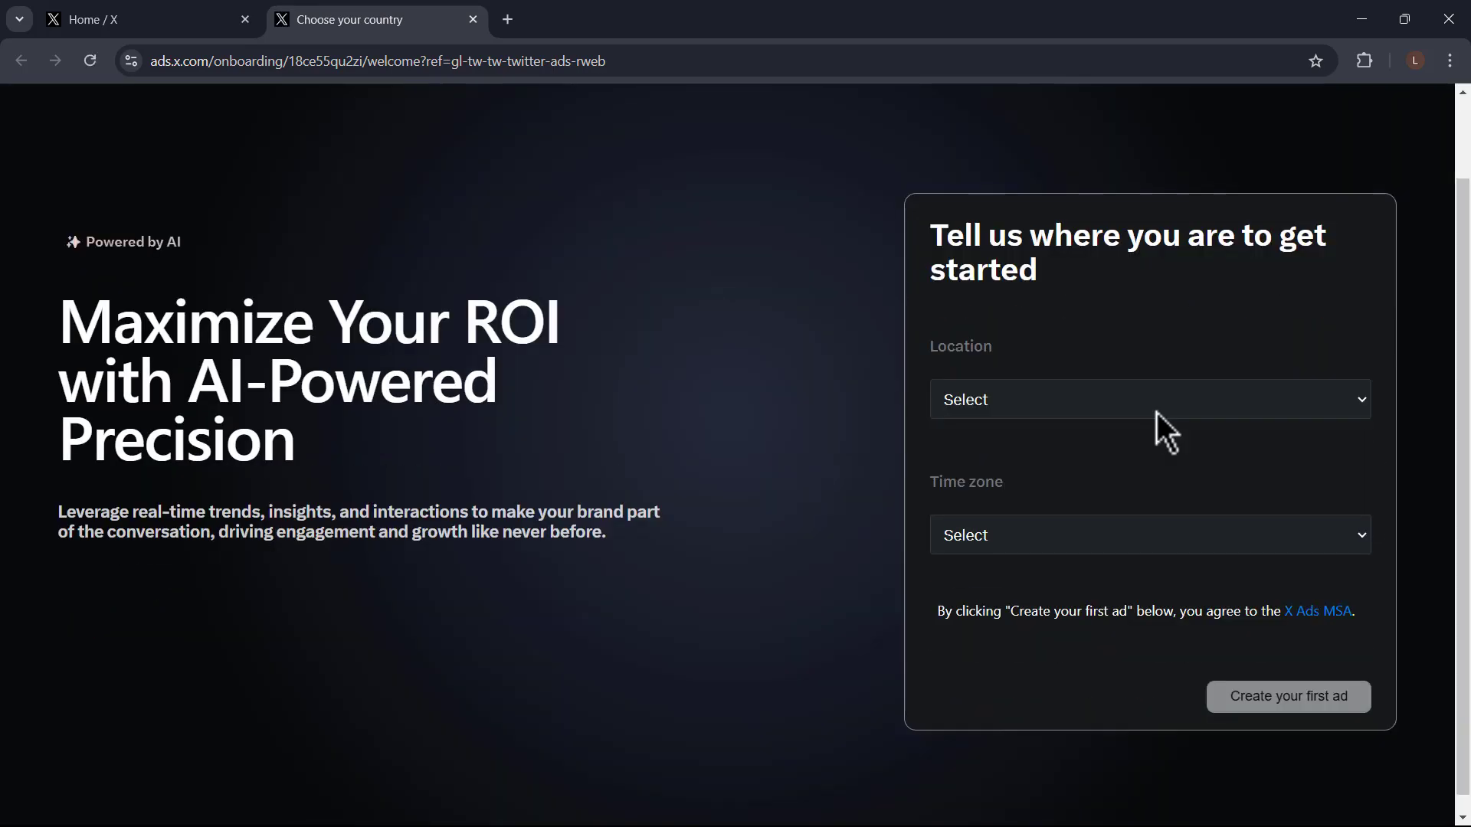
{"action": "left_click", "coordinate": [1149, 399]}
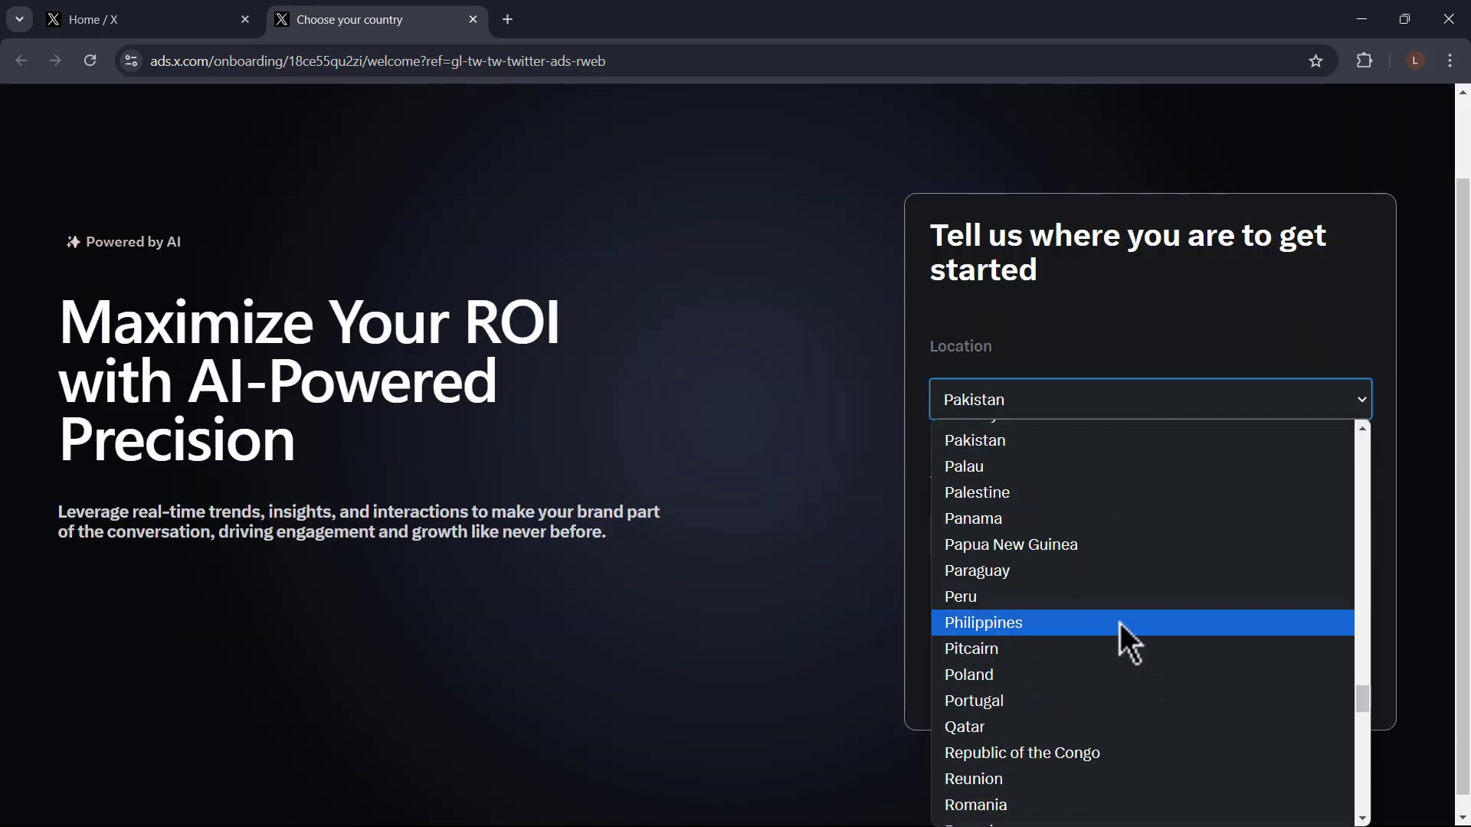
{"action": "left_click", "coordinate": [982, 622]}
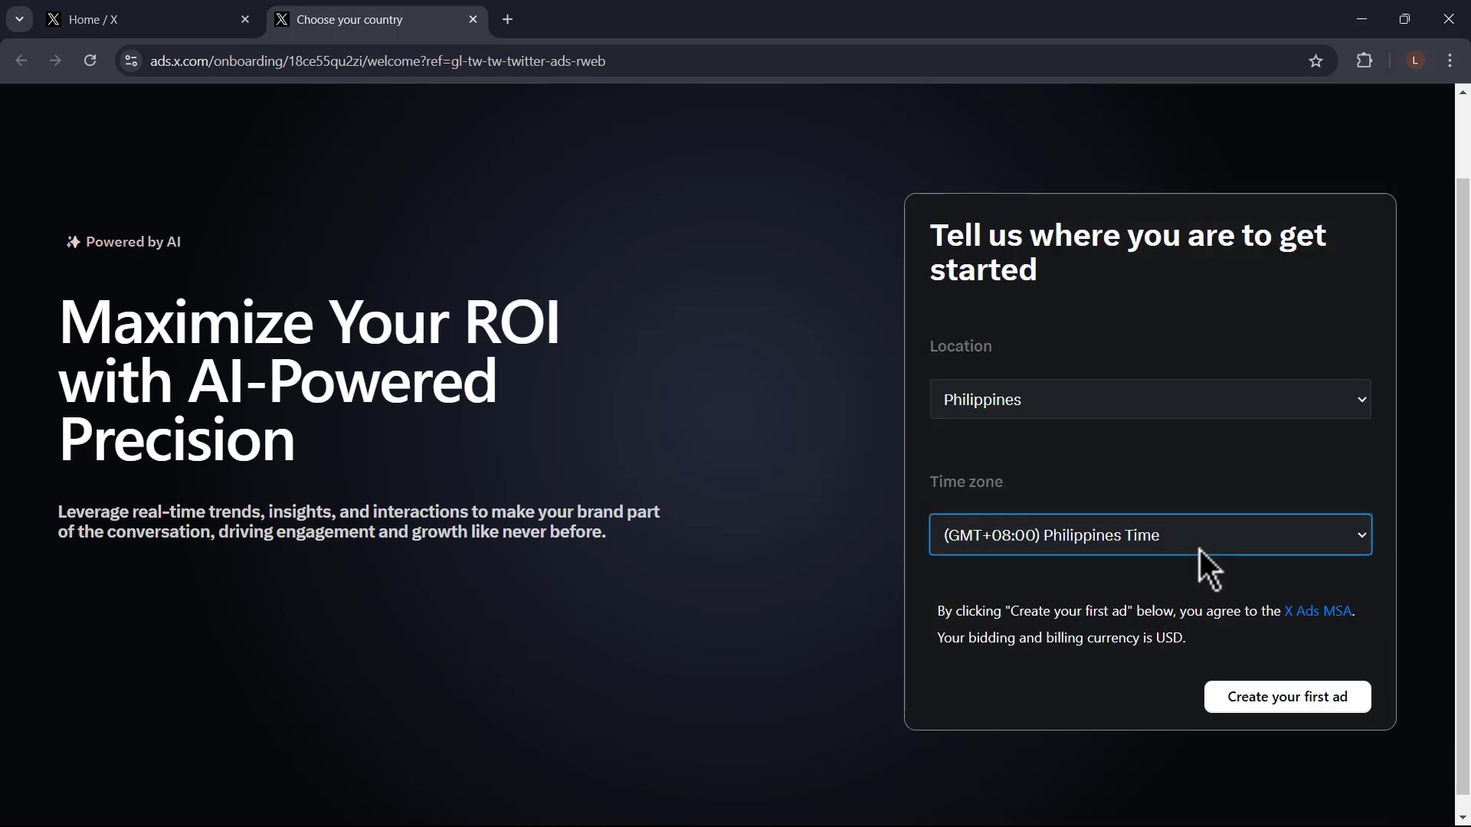
{"action": "left_click", "coordinate": [1286, 680]}
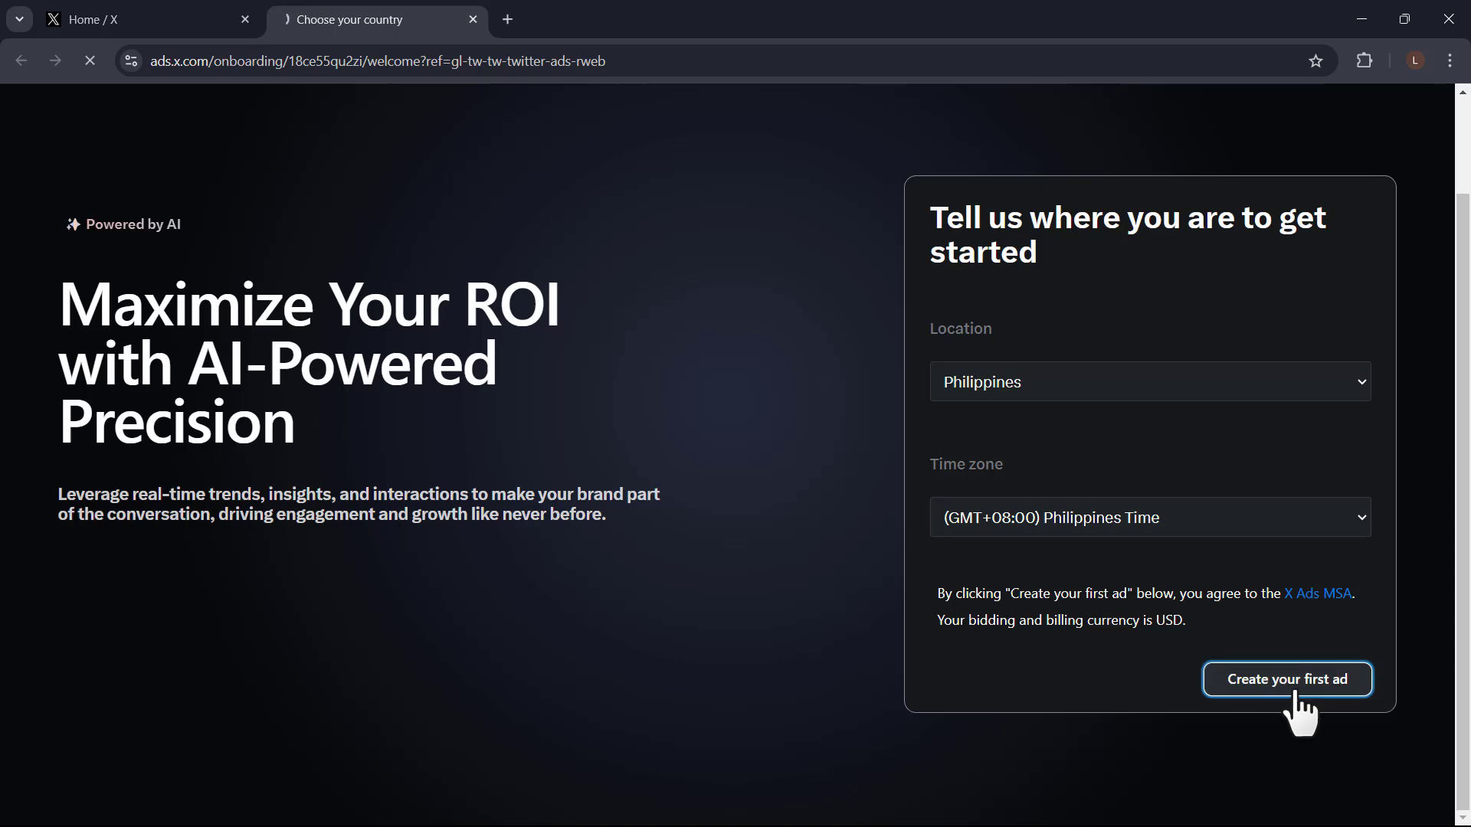
{"action": "left_click", "coordinate": [1286, 679]}
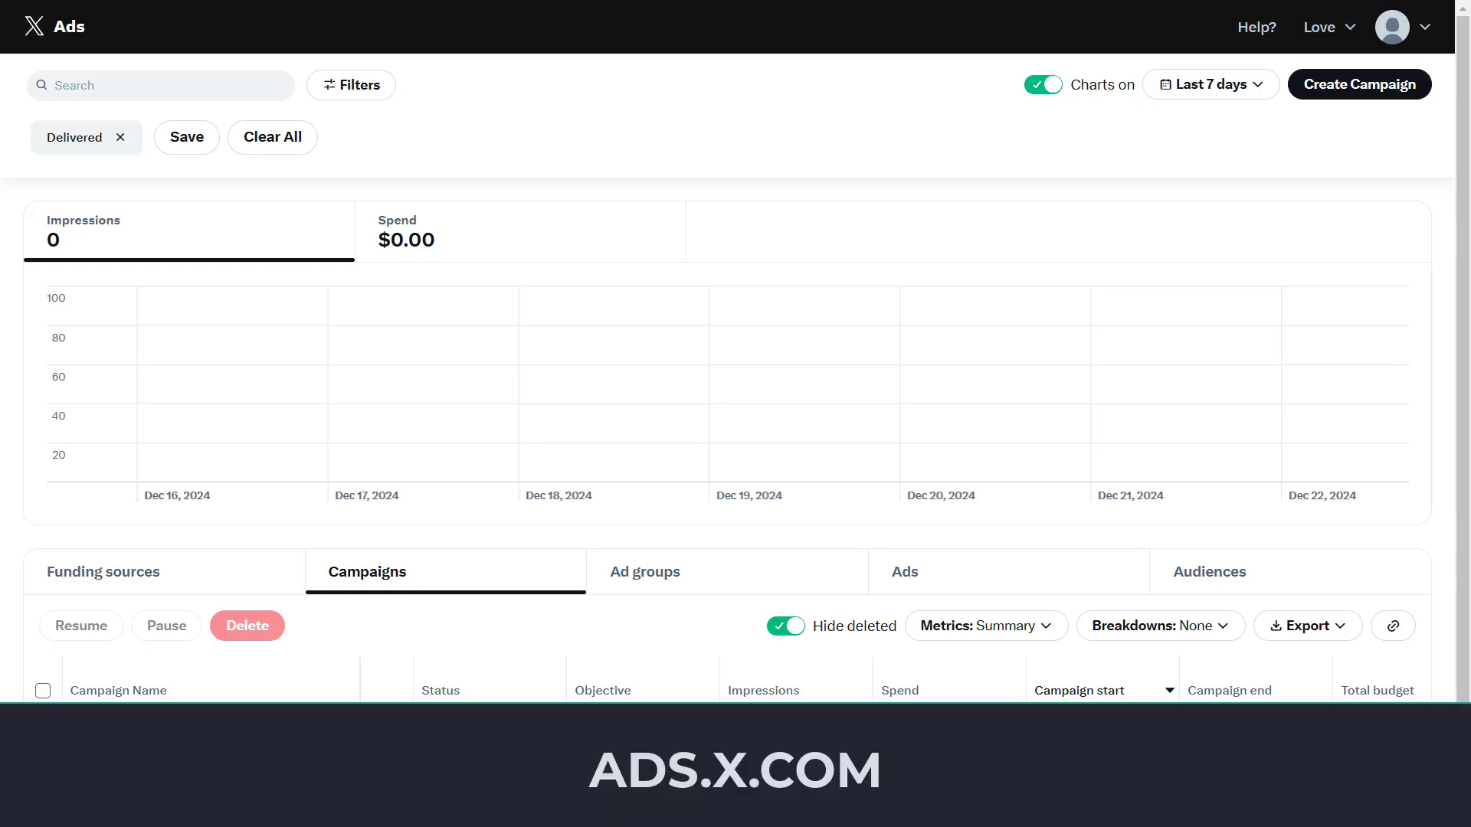
- From the account menu, add a new funding source and save the credit card form
{"action": "left_click", "coordinate": [1323, 26]}
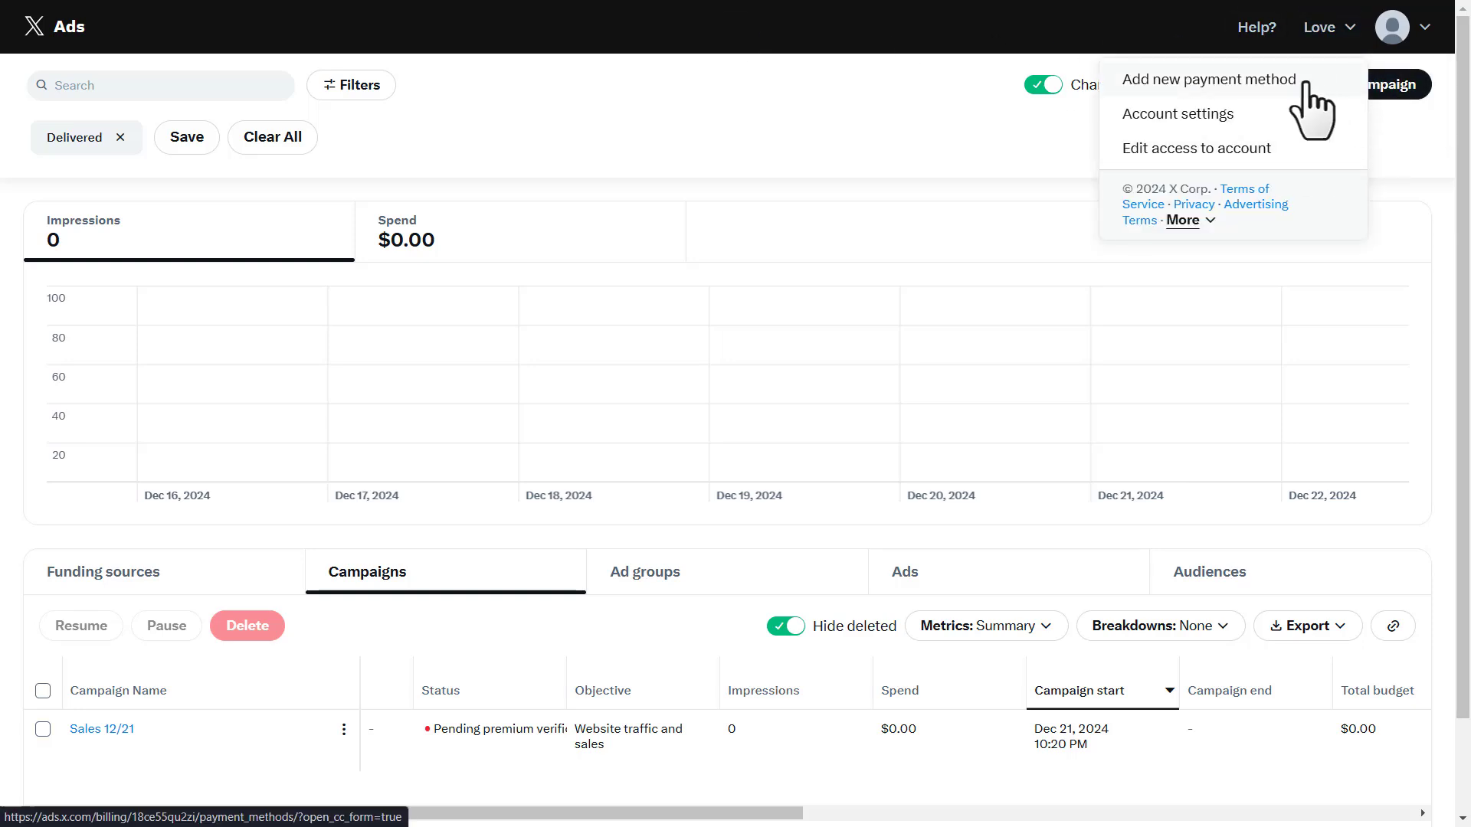
{"action": "left_click", "coordinate": [1211, 79]}
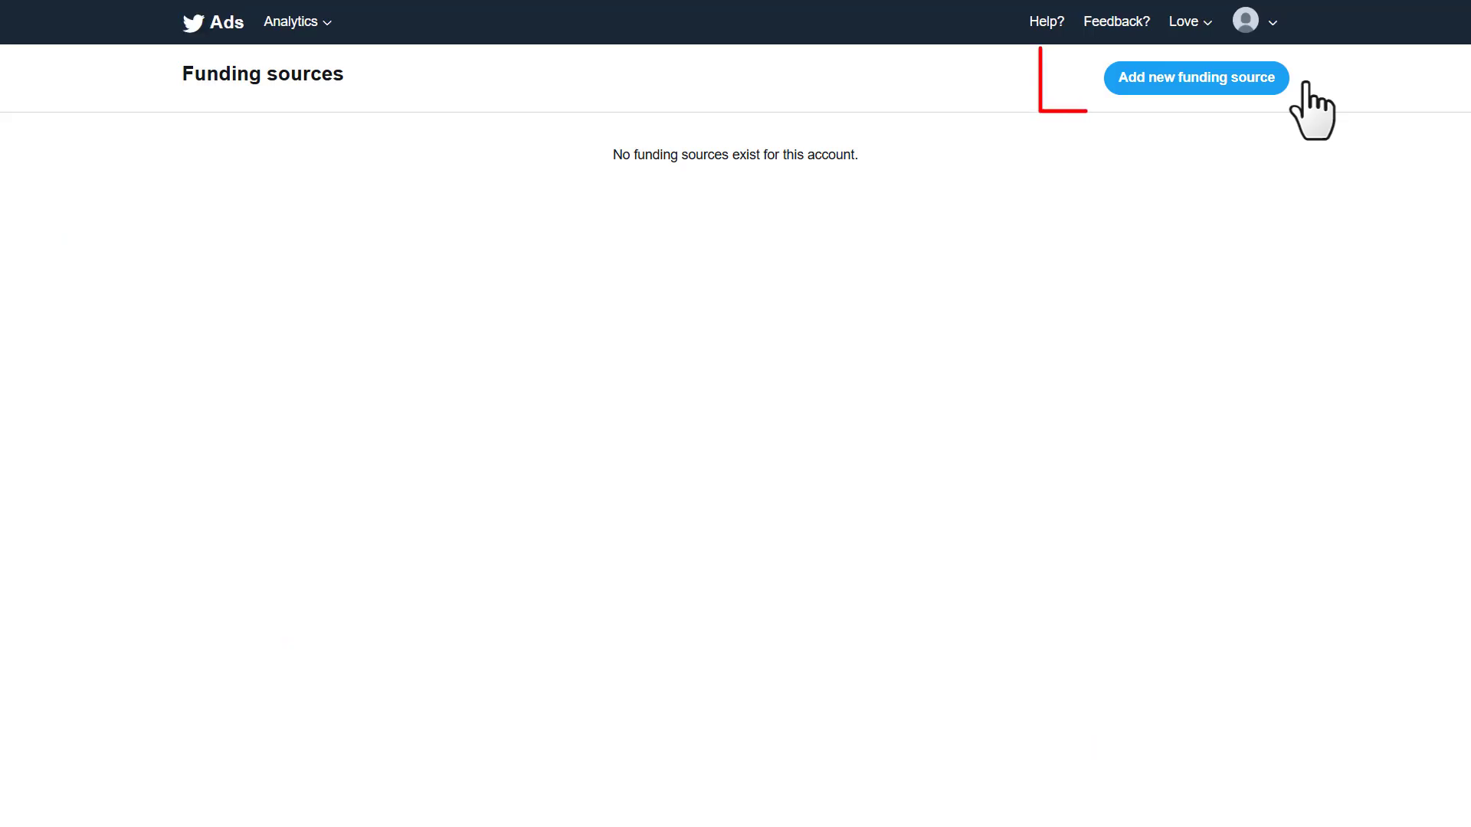
{"action": "left_click", "coordinate": [1196, 78]}
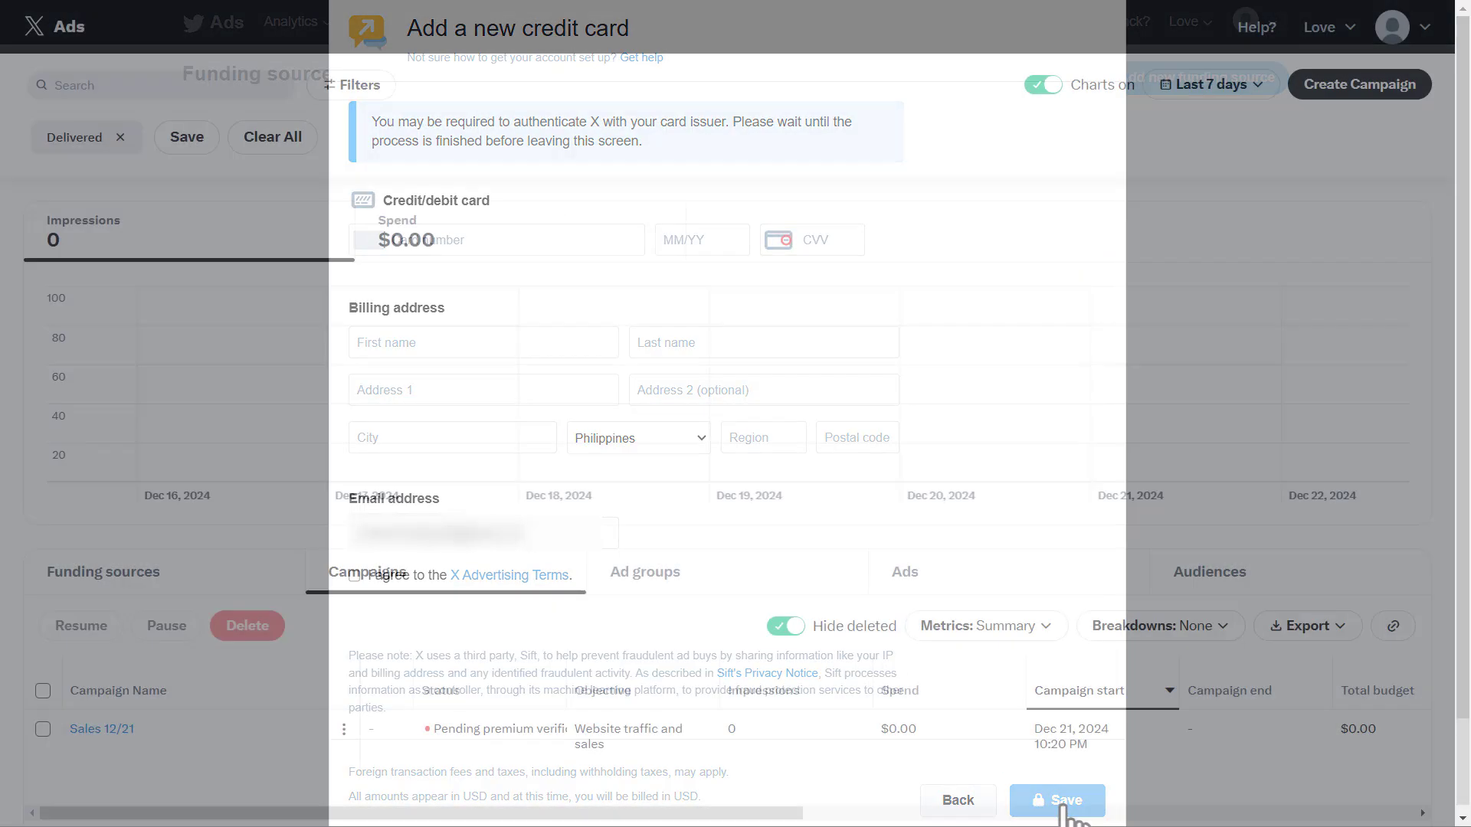
{"action": "left_click", "coordinate": [1055, 800]}
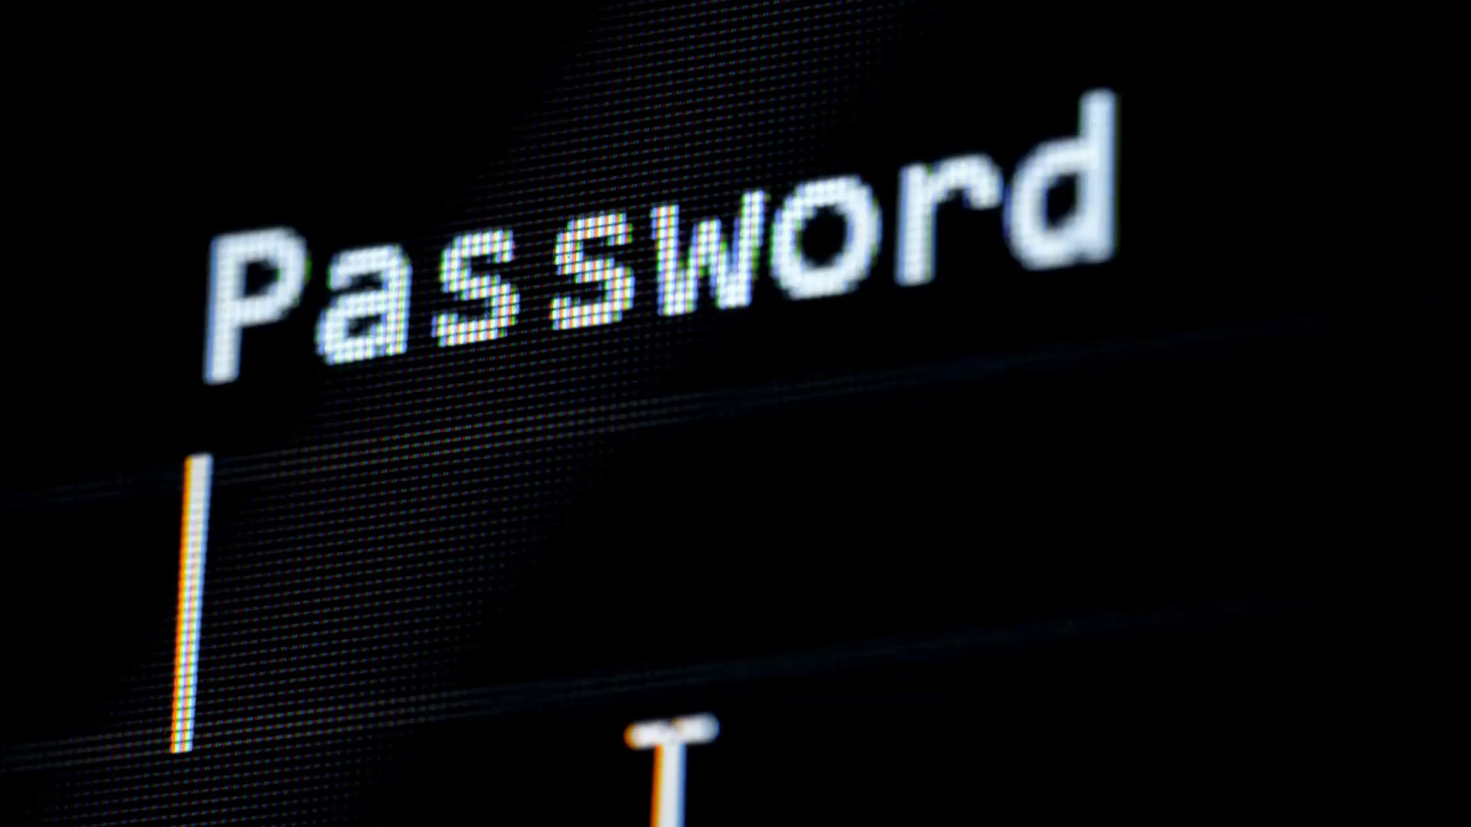
- Enter a password and scroll through the two-factor authentication help article
{"action": "type", "text": "*****"}
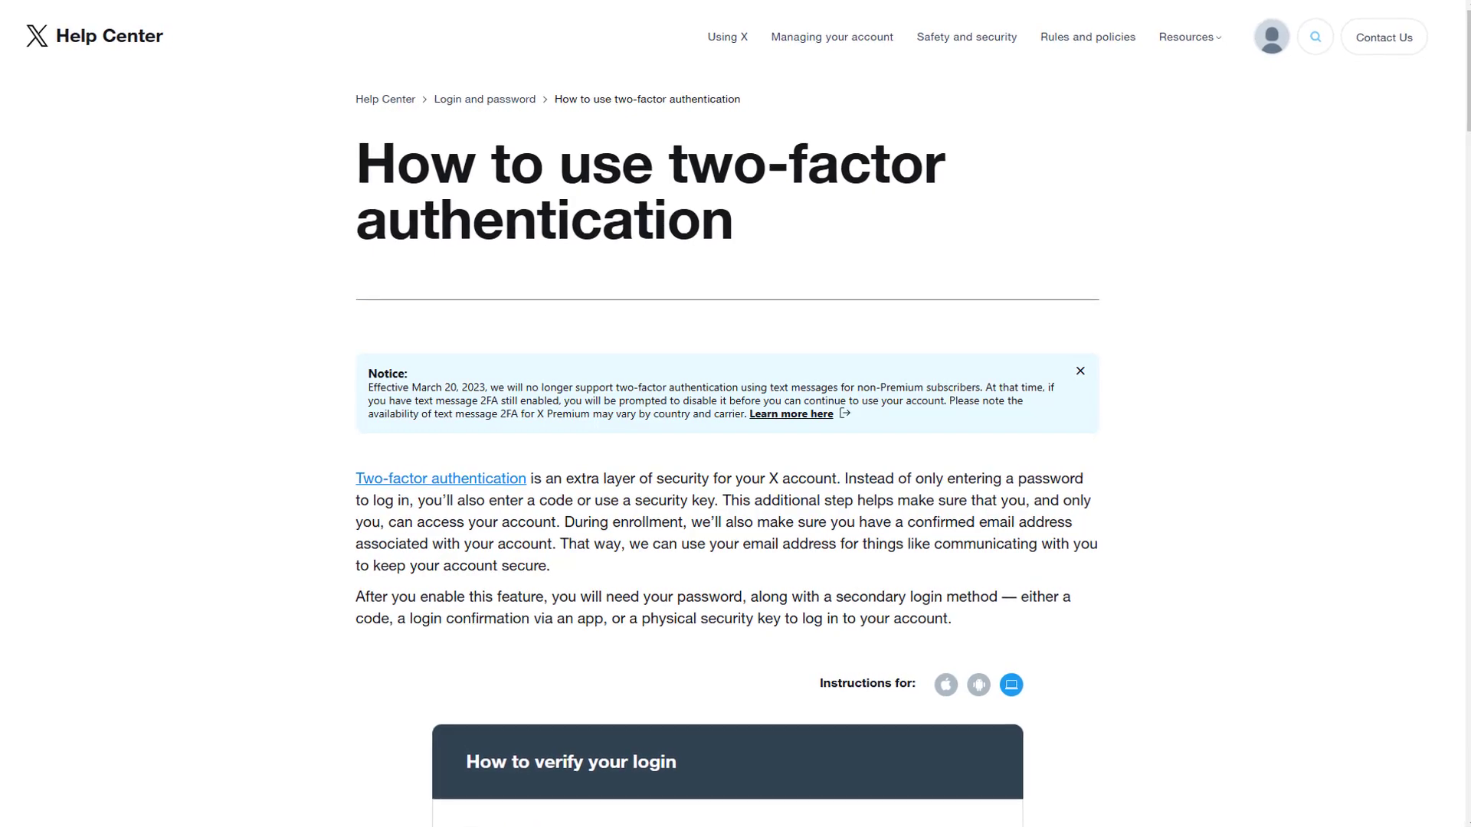
{"action": "scroll", "scroll_direction": "down", "scroll_amount": 3}
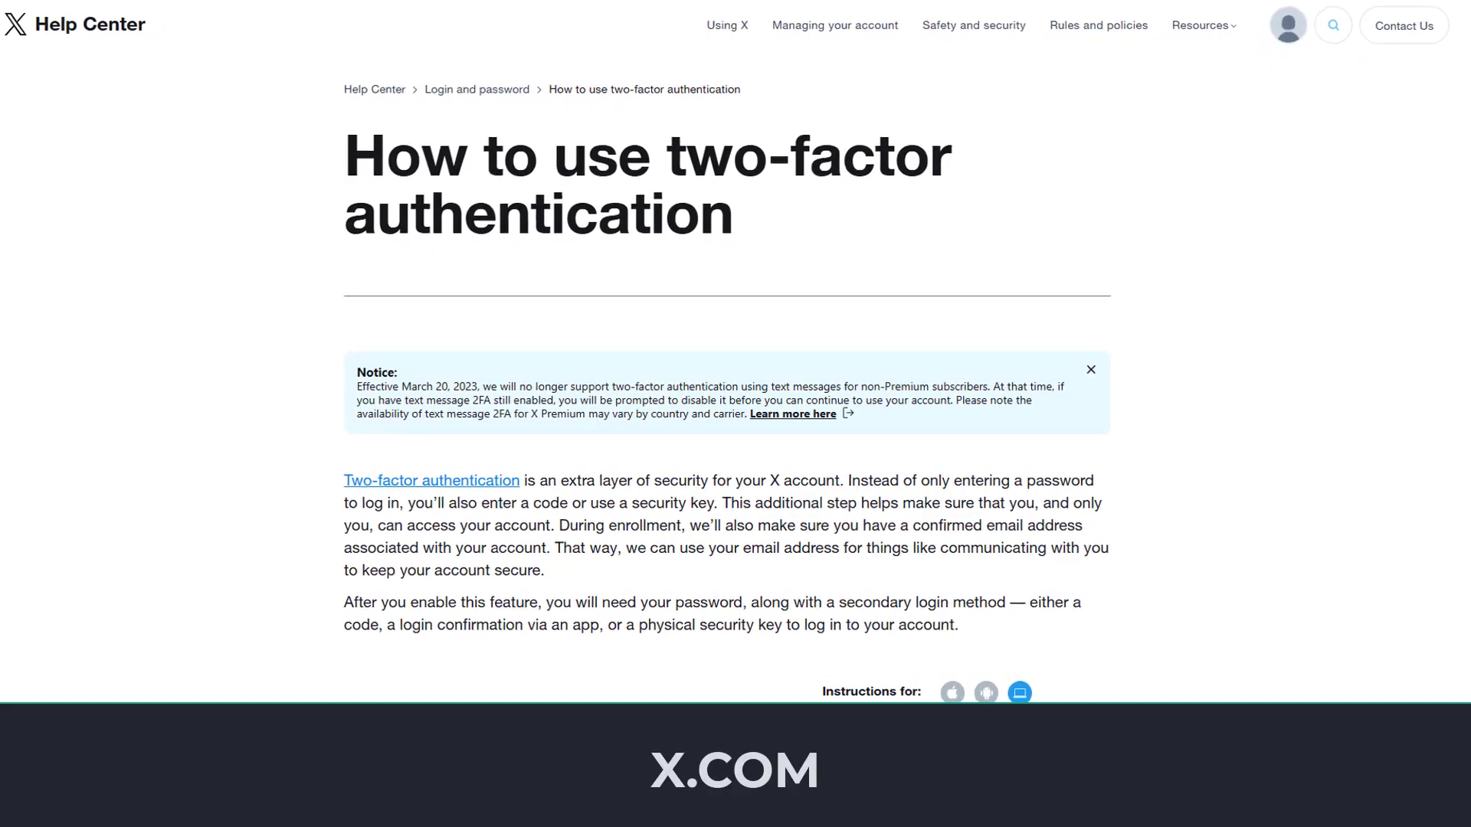
{"action": "scroll", "scroll_direction": "down", "scroll_amount": 3}
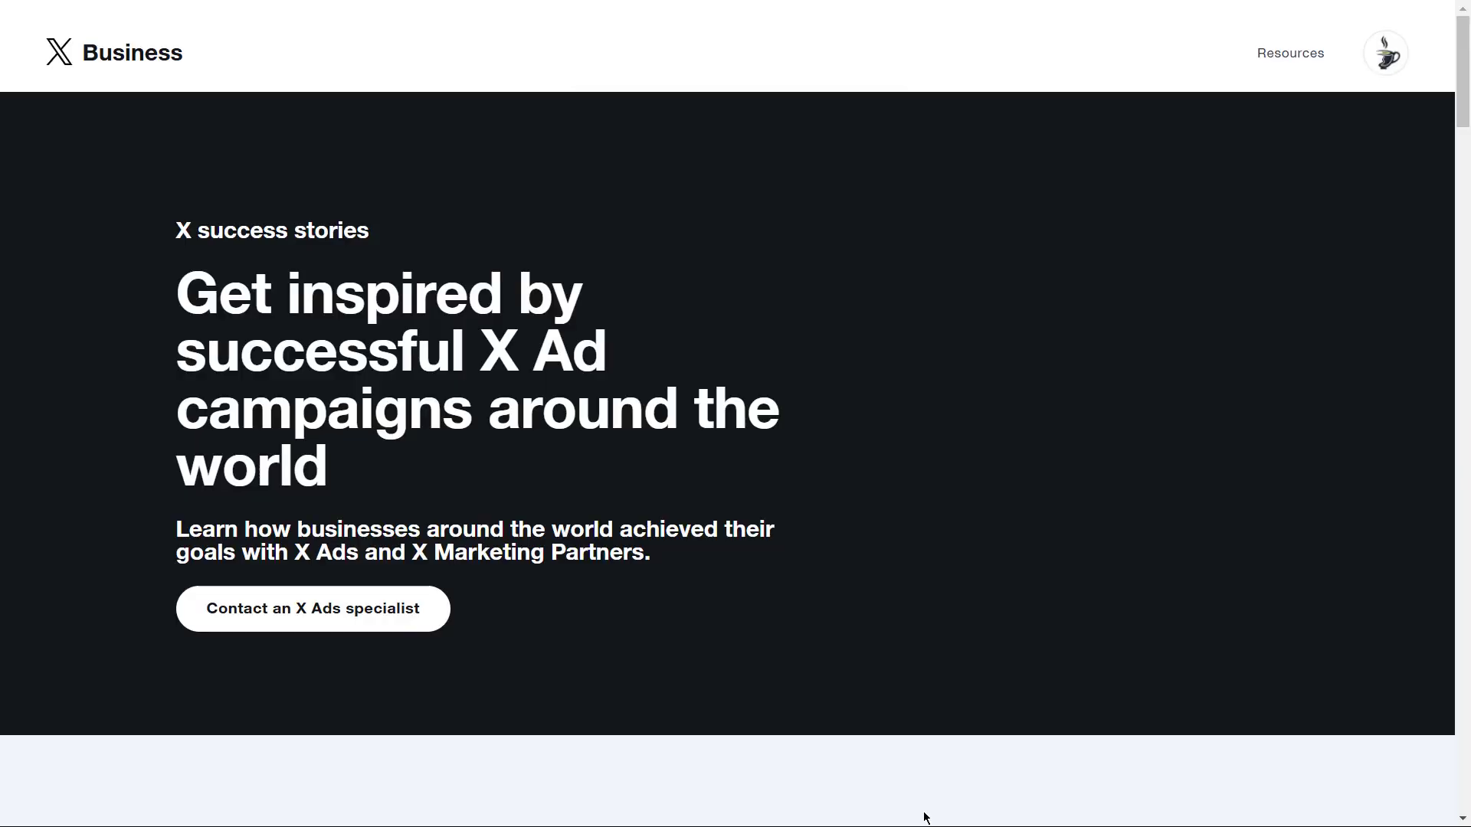
- Scroll the success stories page to case studies like ZOX, Alat, NaranjaX and New Murabba
{"action": "scroll", "scroll_direction": "down", "scroll_amount": 3}
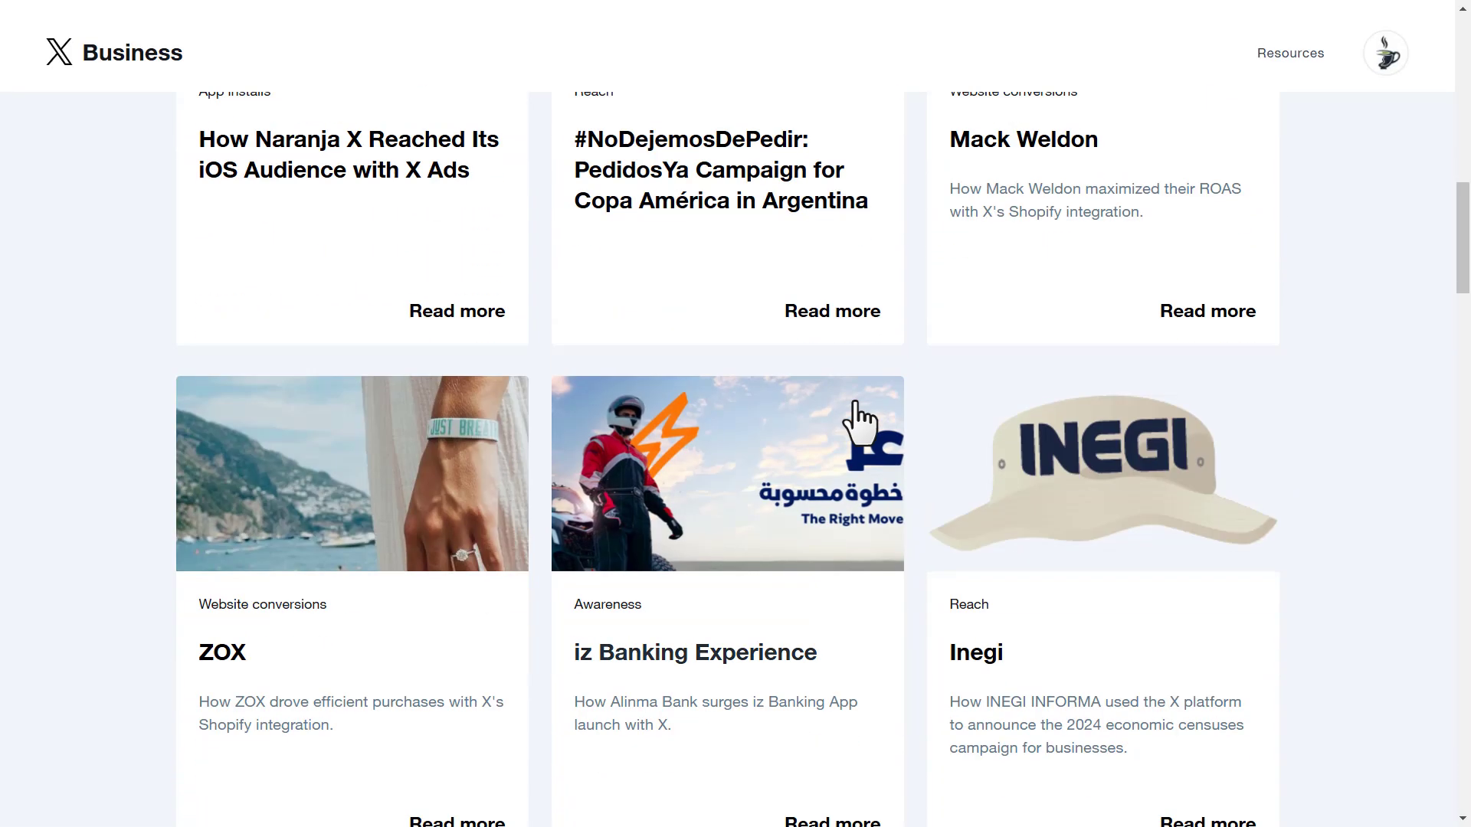
{"action": "scroll", "scroll_direction": "down", "scroll_amount": 3}
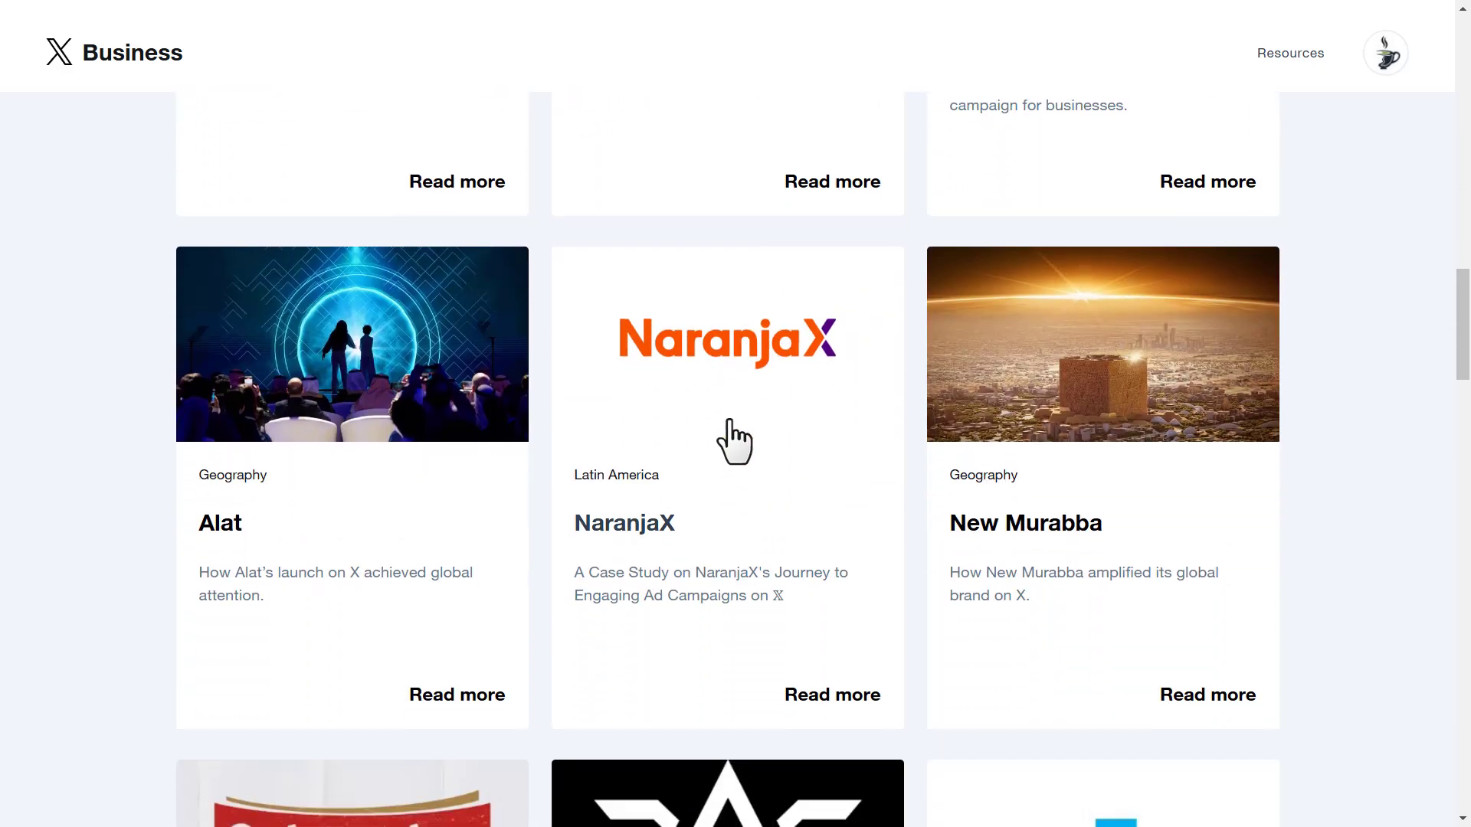